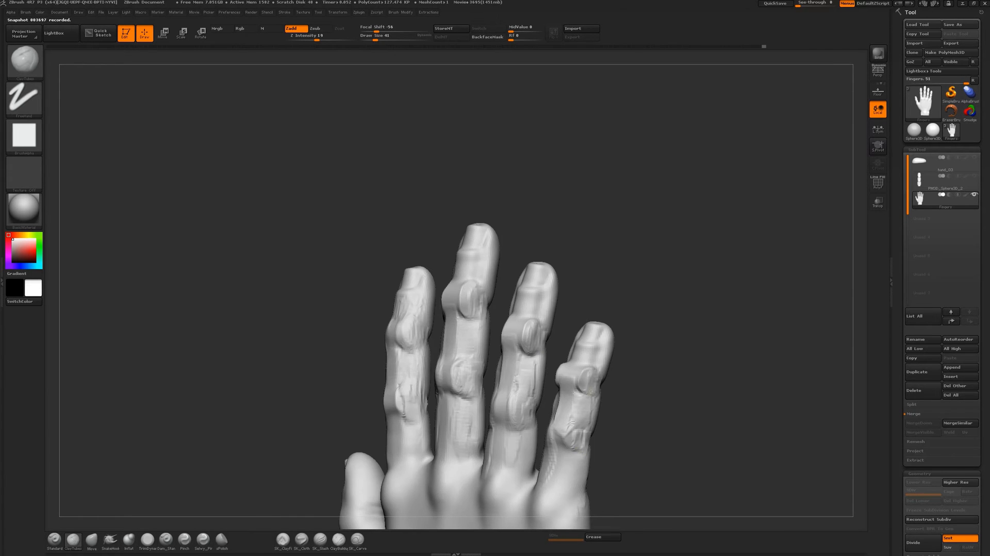
Step: Switch from the Smooth brush to Dam_Standard for carving fingernail edges and knuckle creases
{"action": "left_click", "coordinate": [240, 29]}
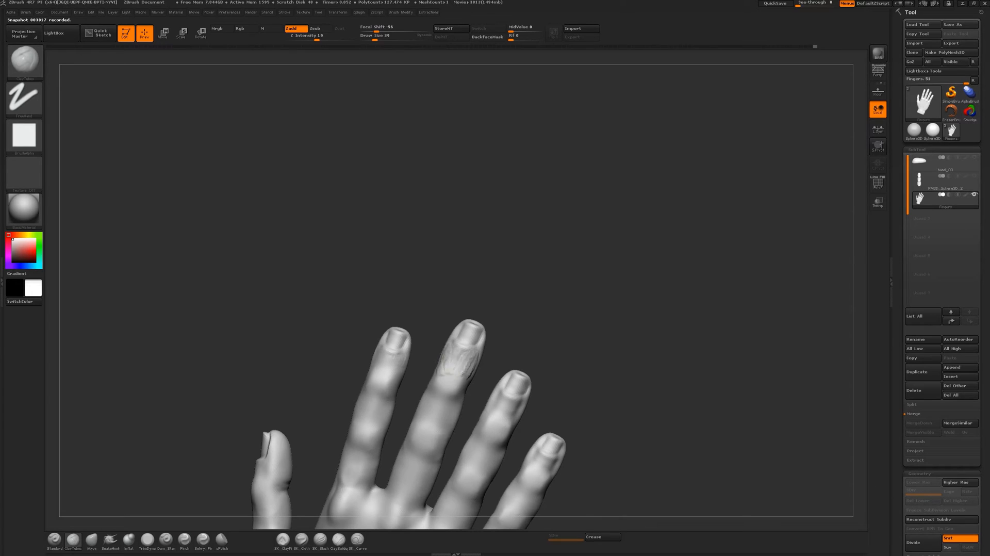
{"action": "left_click", "coordinate": [315, 28]}
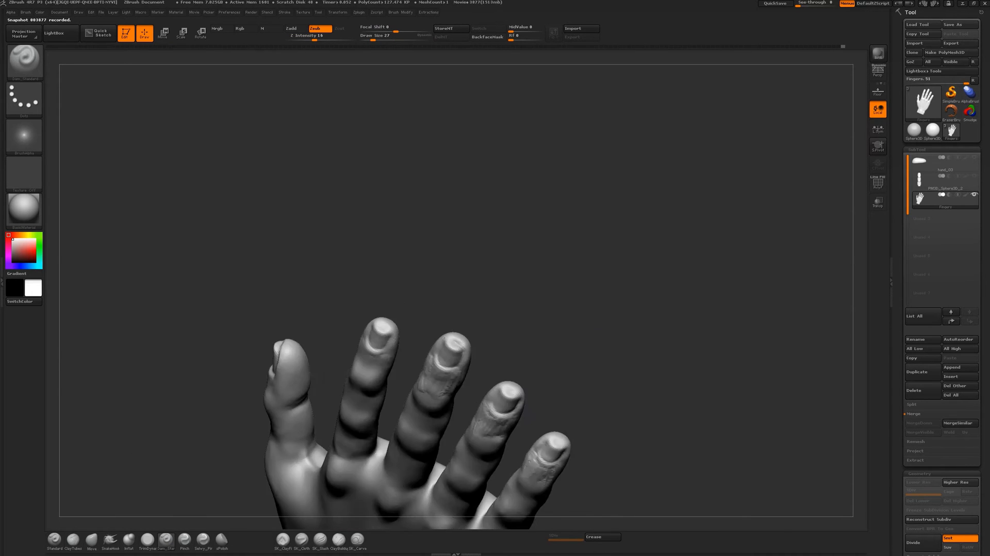